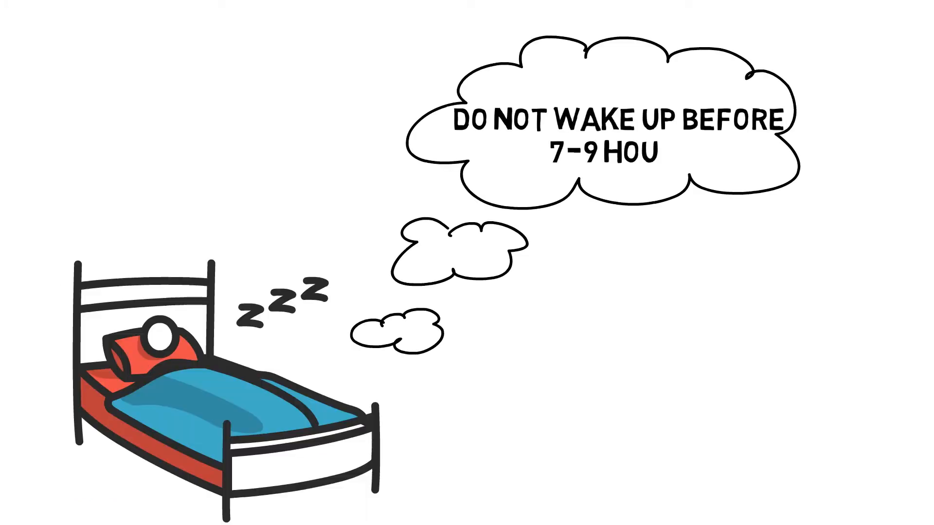
text(RS)
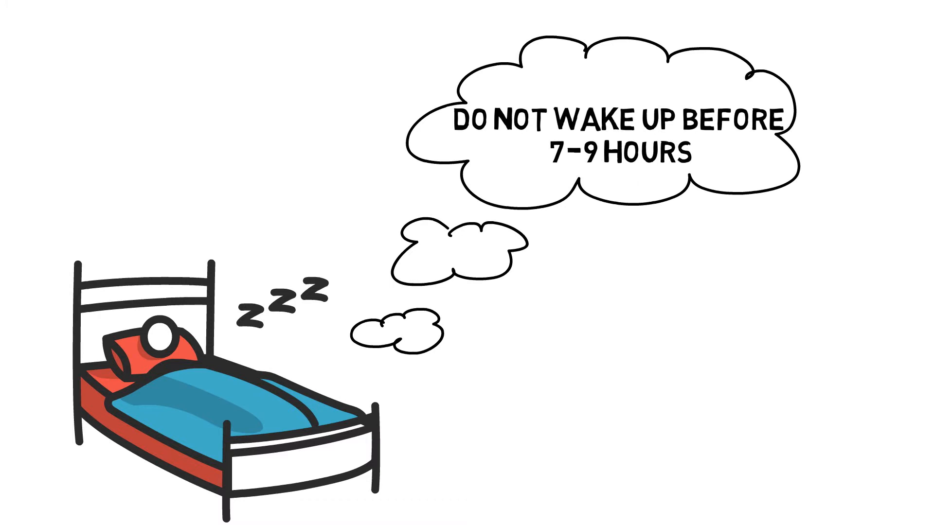